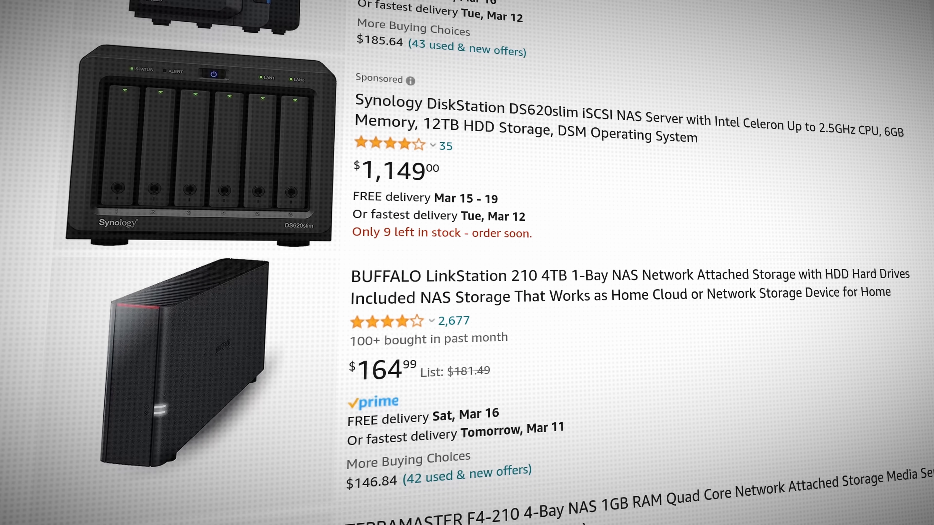
Go to find.ugnas.com and connect to the uninitialized DXP4800 Plus.
scroll("down", 3)
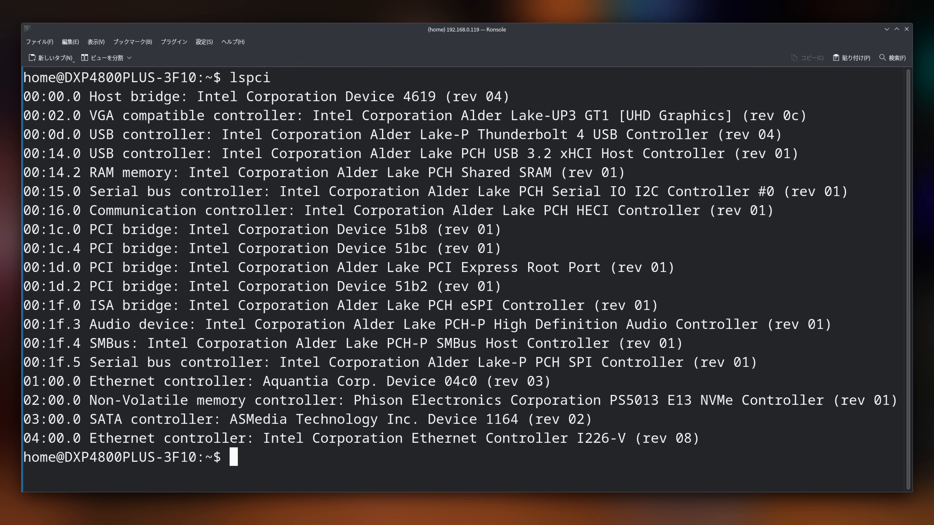
double_click(37, 422)
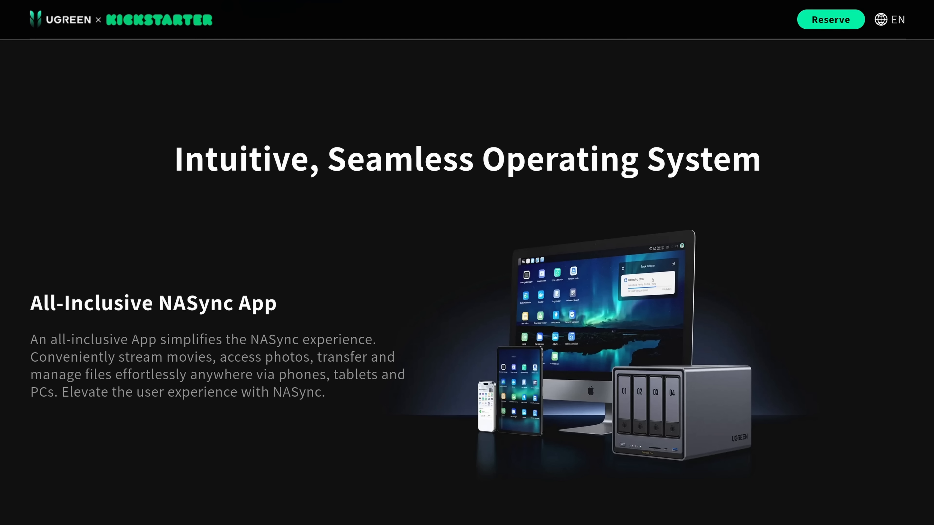
scroll("down", 3)
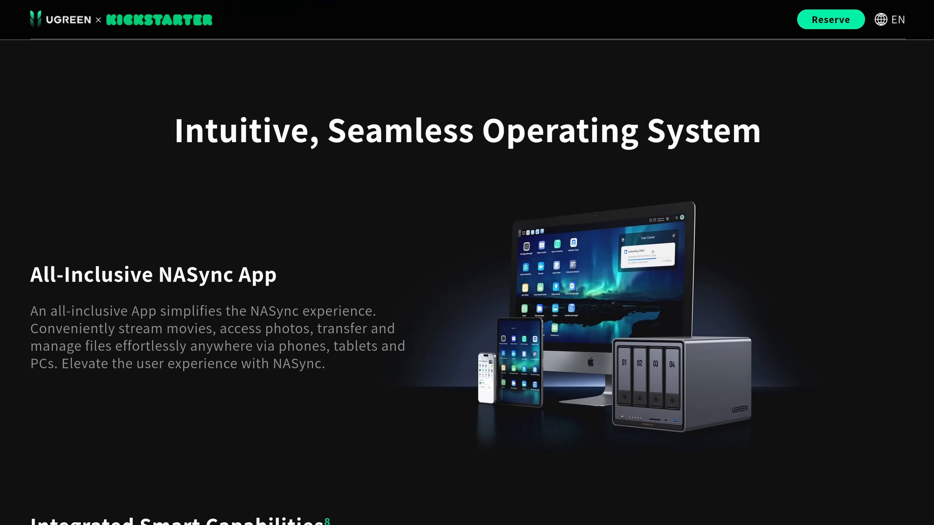
scroll("down", 3)
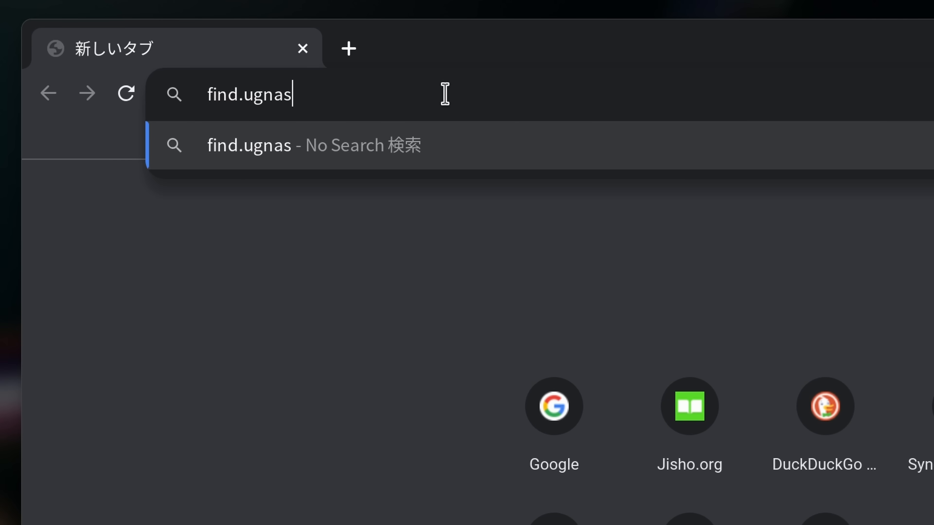
key("Return")
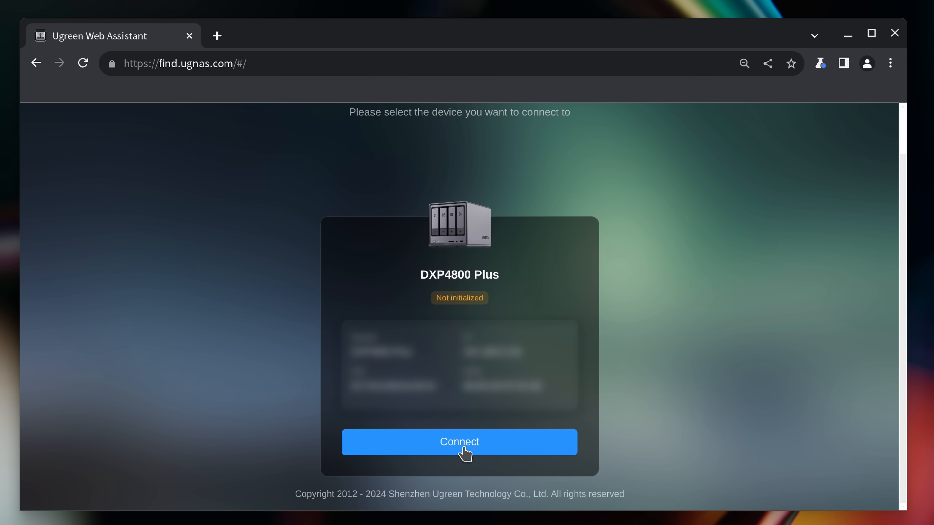
left_click(459, 442)
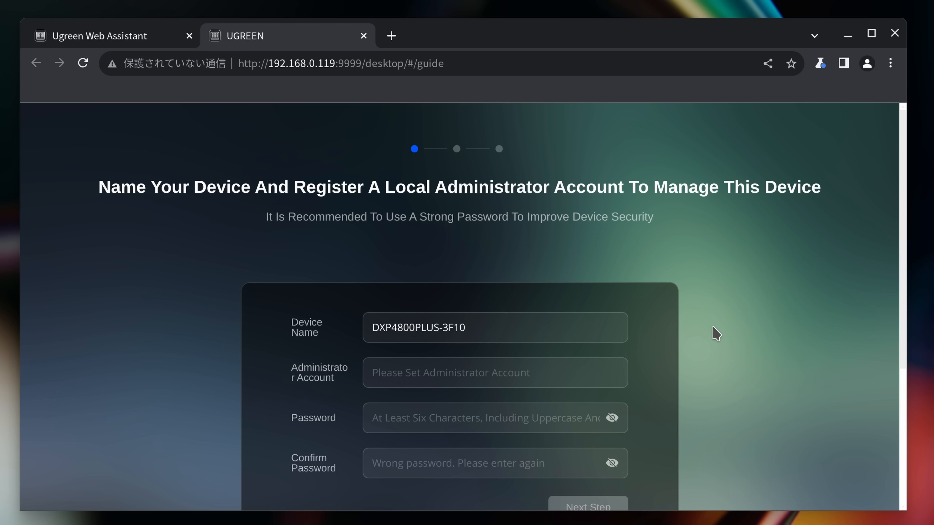
mouse_move(114, 196)
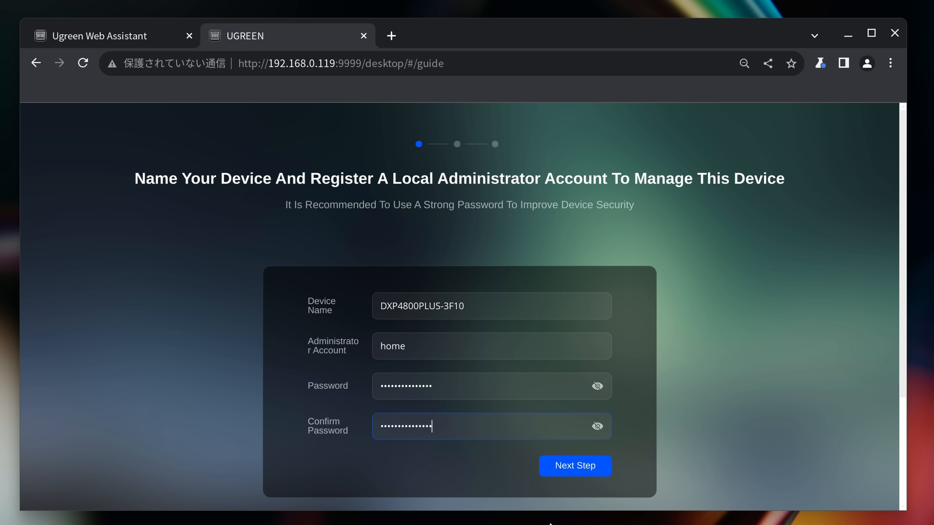
Register the device name and admin account, skip Ugreen account binding, and start with recommended updates.
left_click(575, 466)
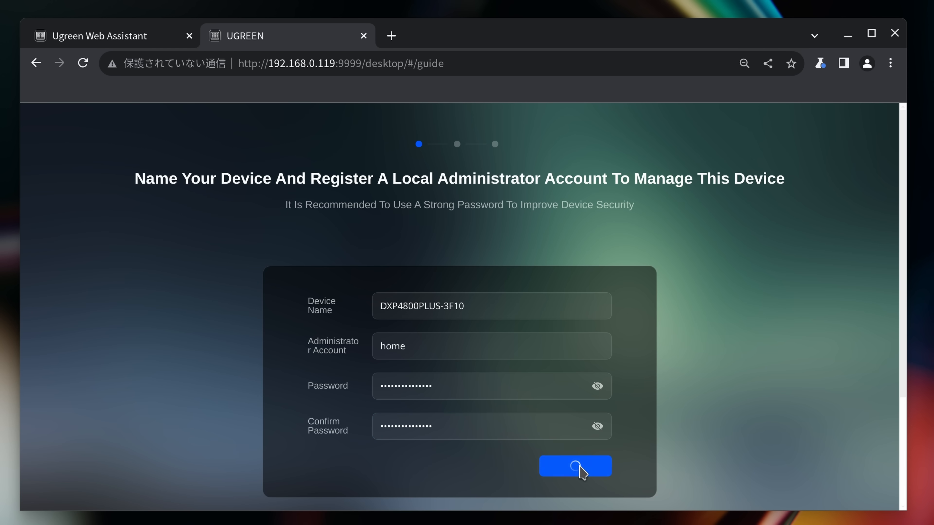
left_click(573, 466)
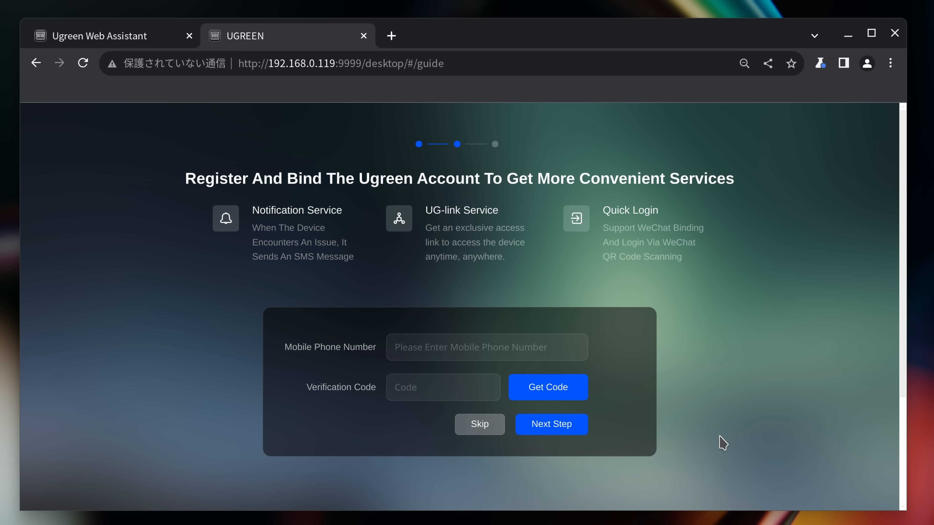
mouse_move(480, 425)
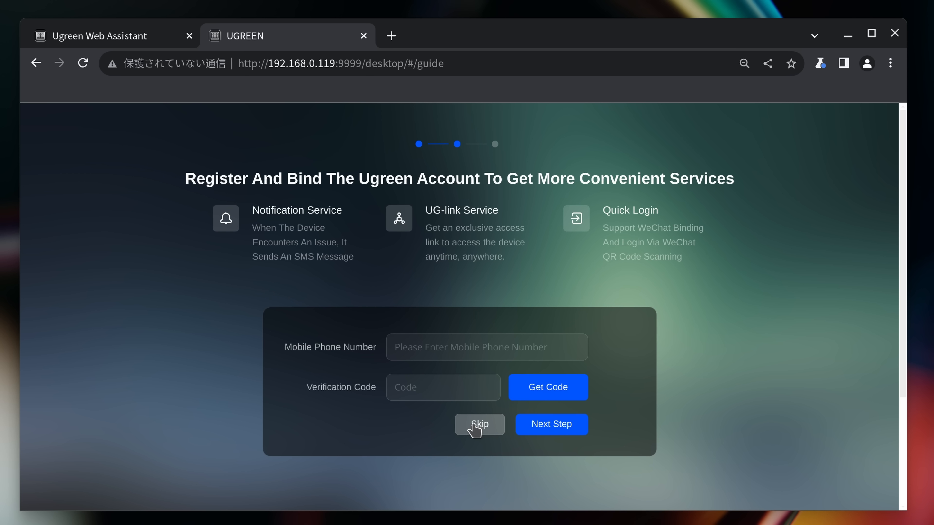
left_click(479, 424)
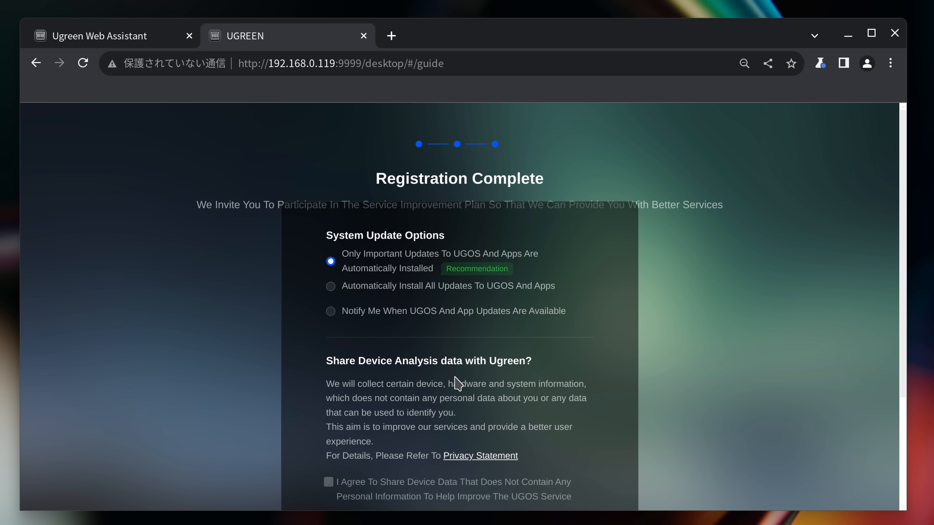
scroll("down", 3)
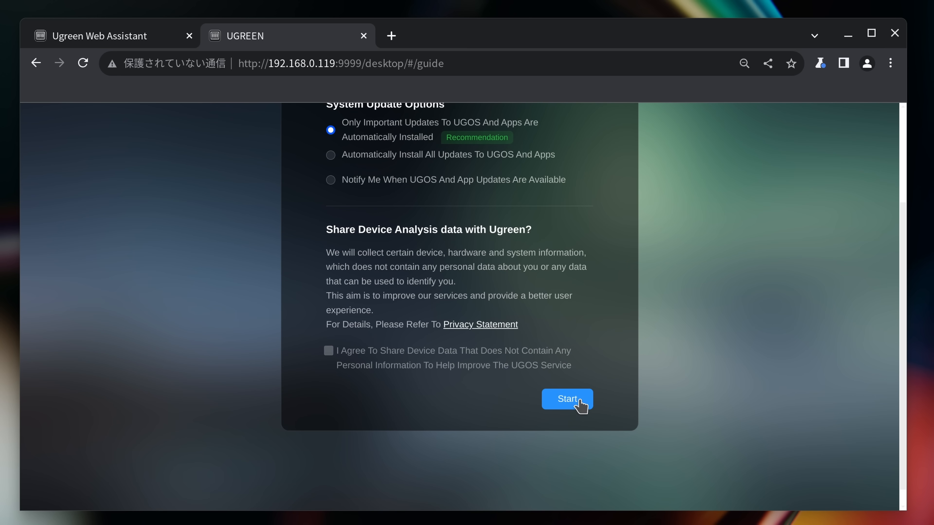
left_click(565, 398)
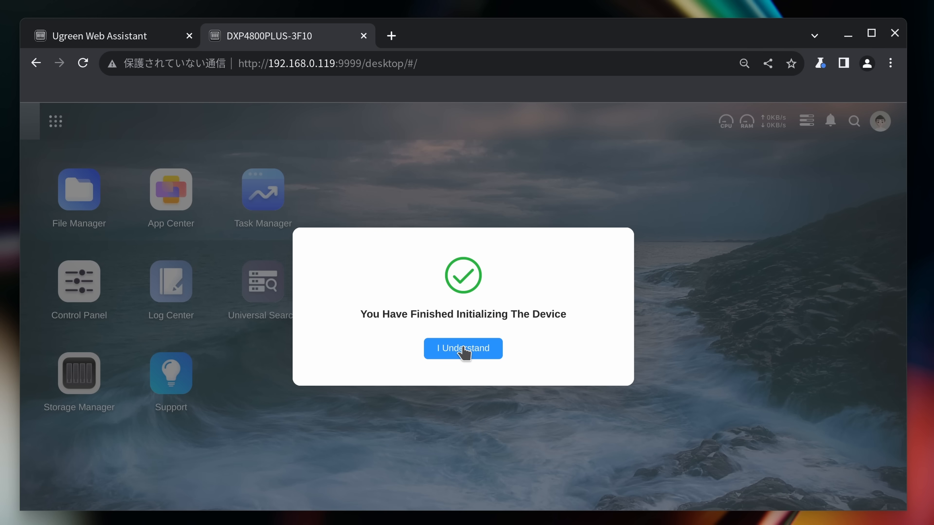
In Storage Manager, start a new storage pool and choose RAID 5 as its type.
left_click(463, 348)
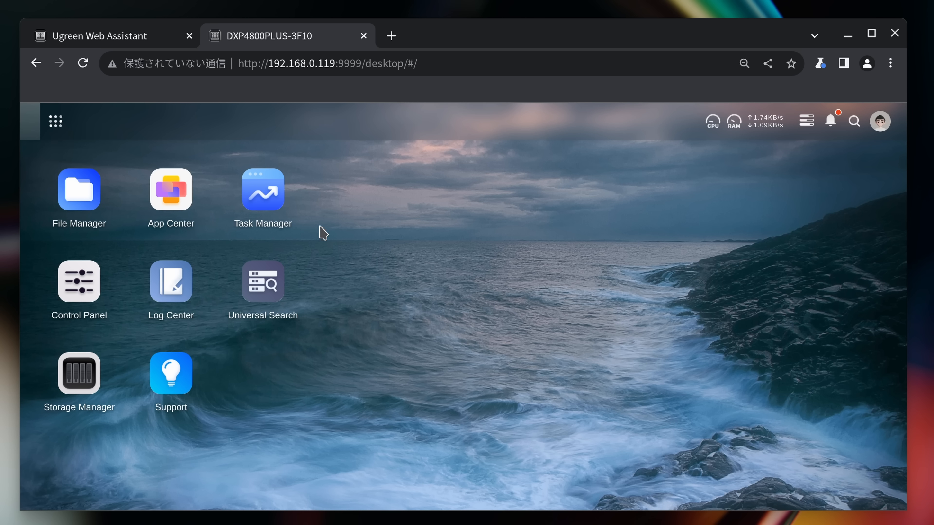
left_click(55, 122)
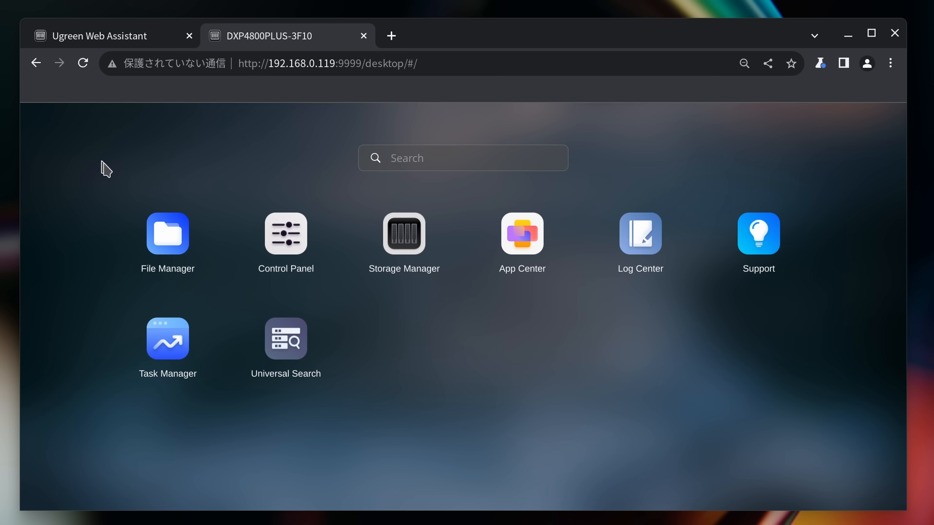
left_click(403, 233)
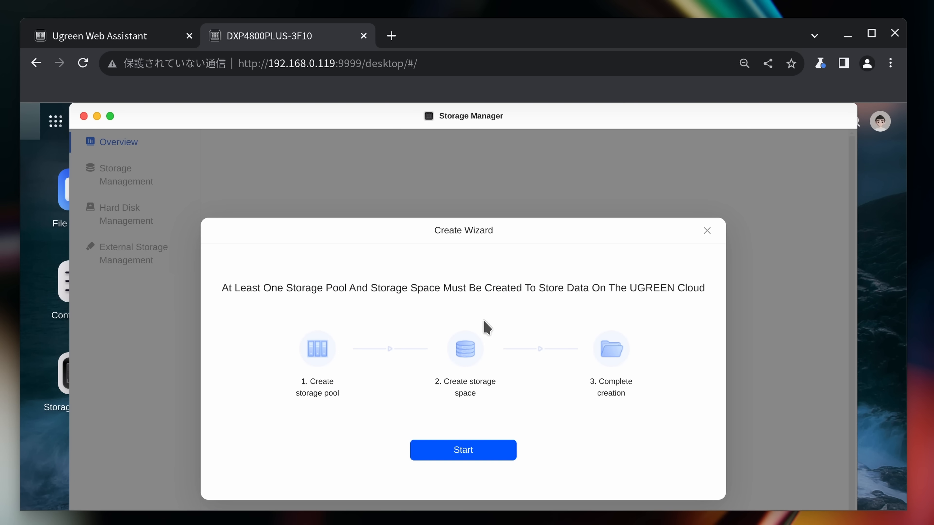
left_click(462, 449)
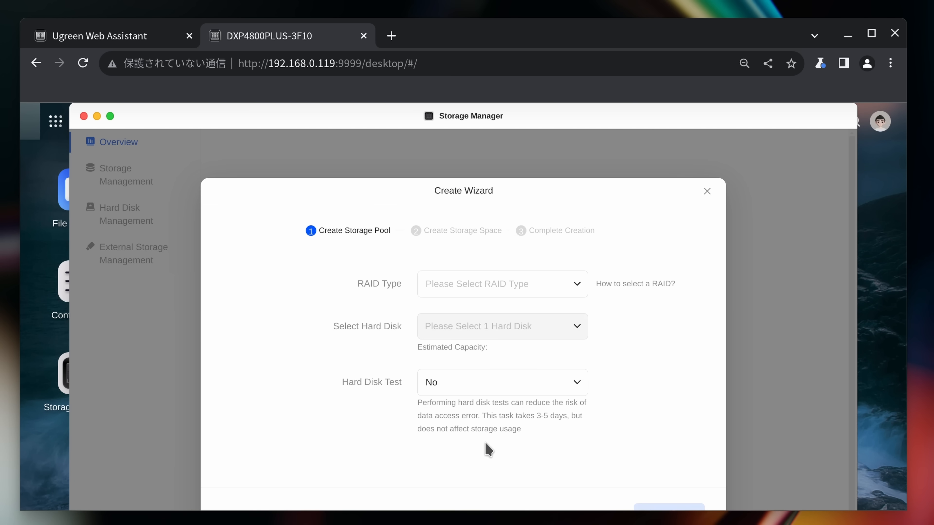
left_click(502, 284)
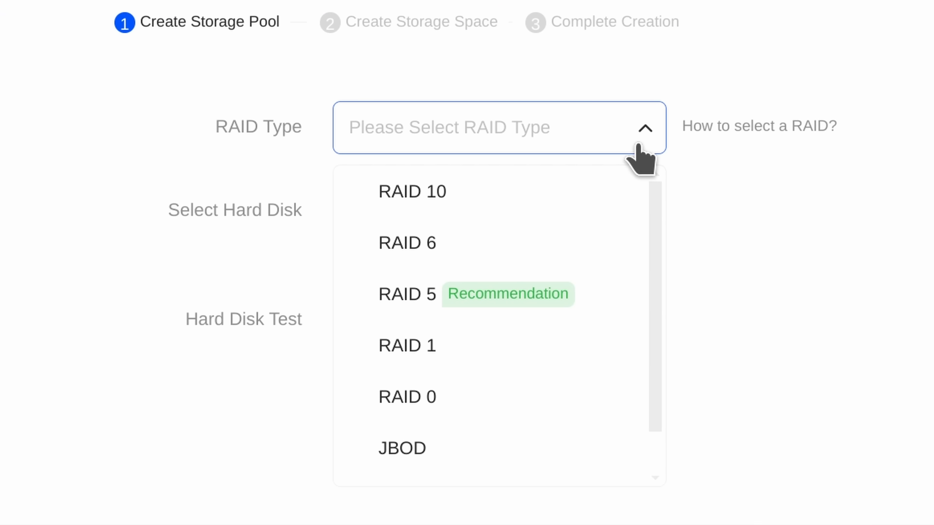
scroll("down", 3)
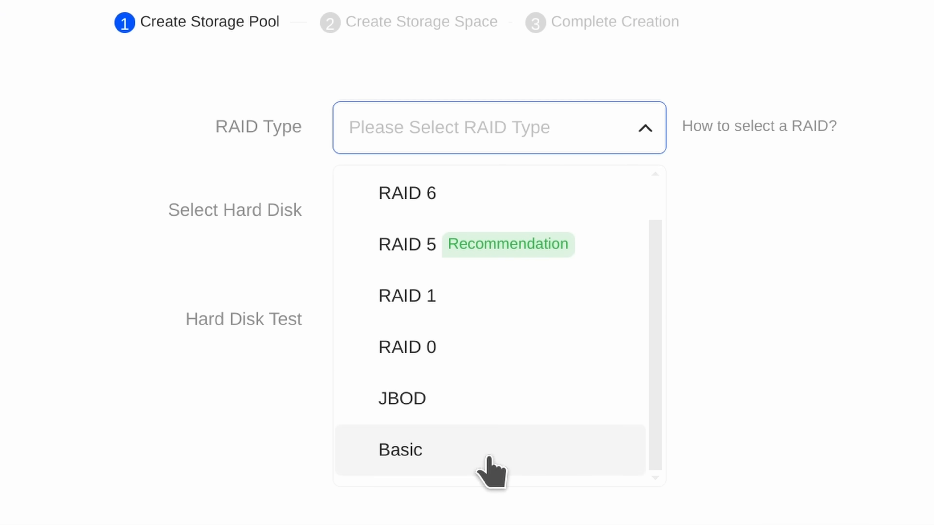
scroll("up", 3)
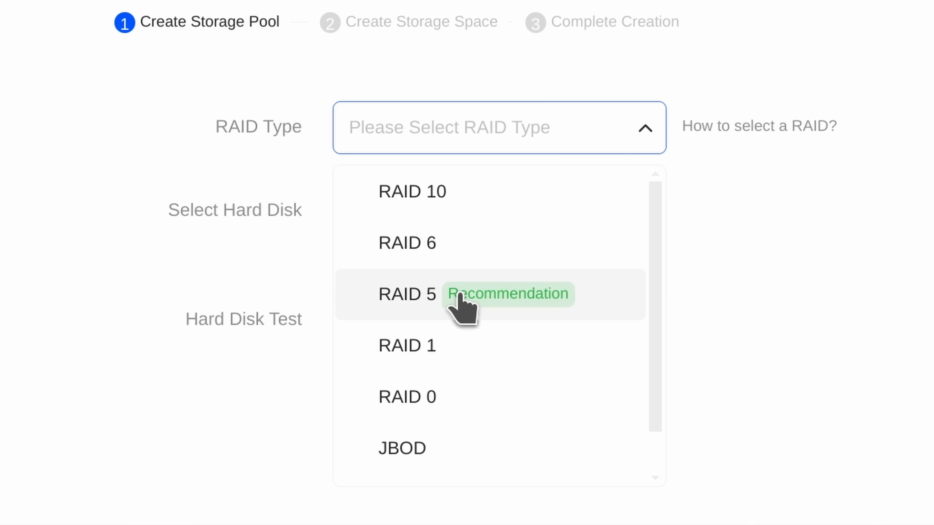
left_click(407, 294)
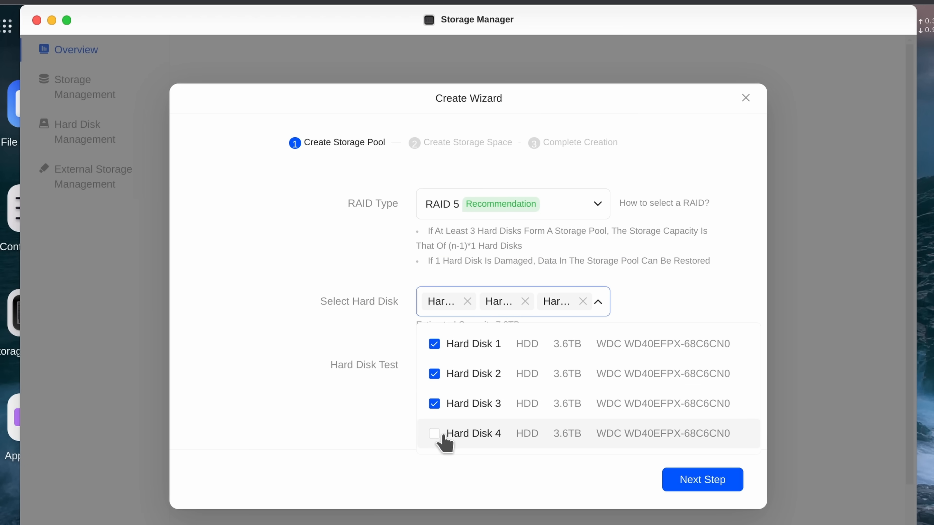
Add Hard Disk 4, accept the compatibility warning, and complete the pool with its 11132 GB Btrfs space.
left_click(434, 433)
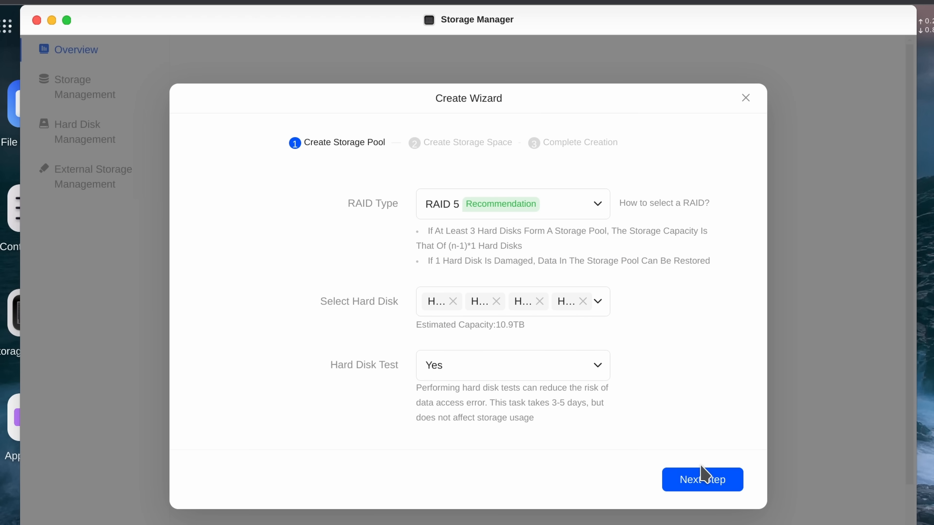
left_click(703, 479)
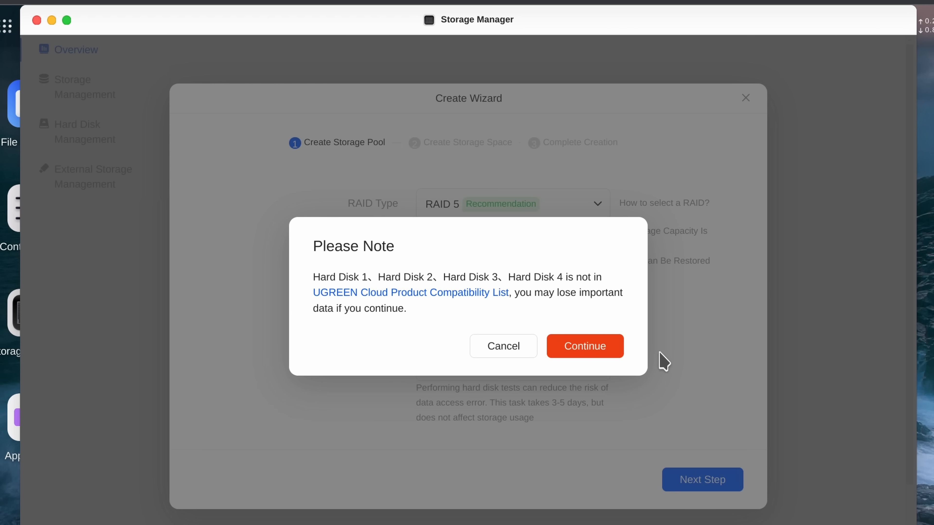
left_click(584, 346)
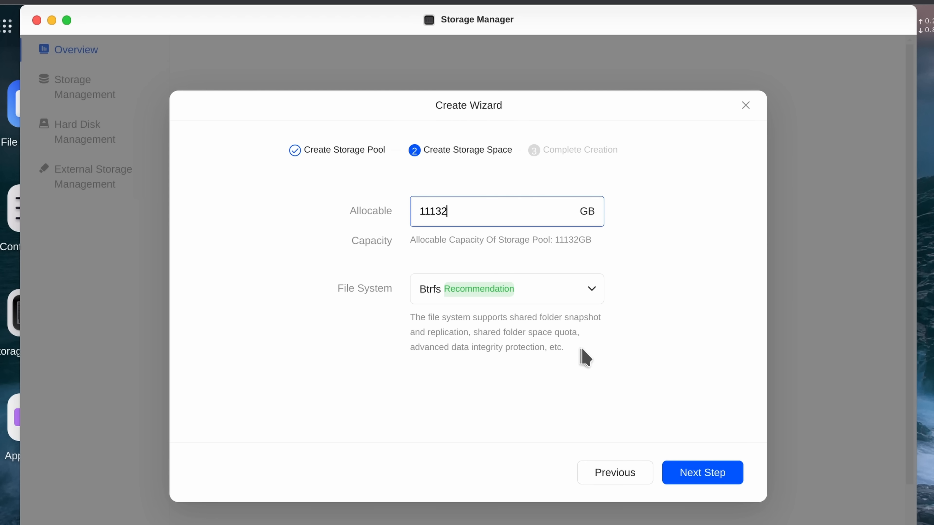
mouse_move(675, 333)
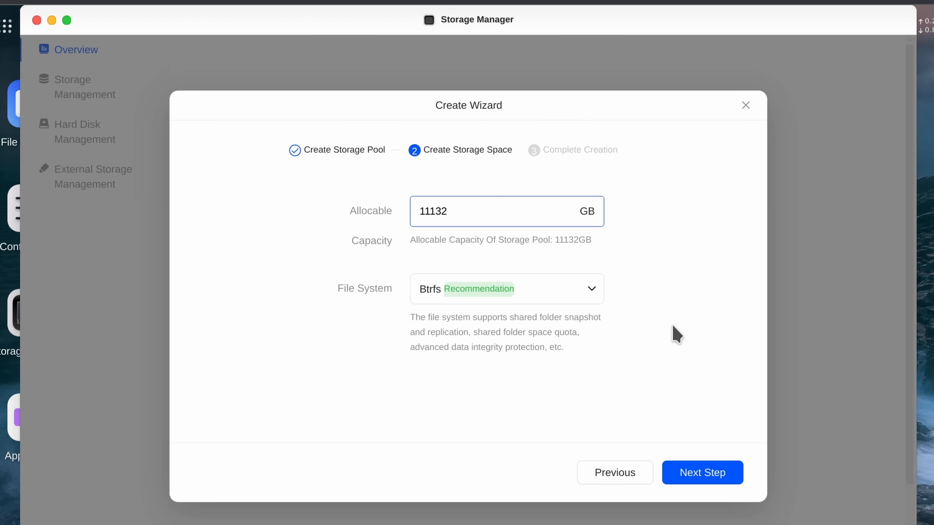
left_click(701, 472)
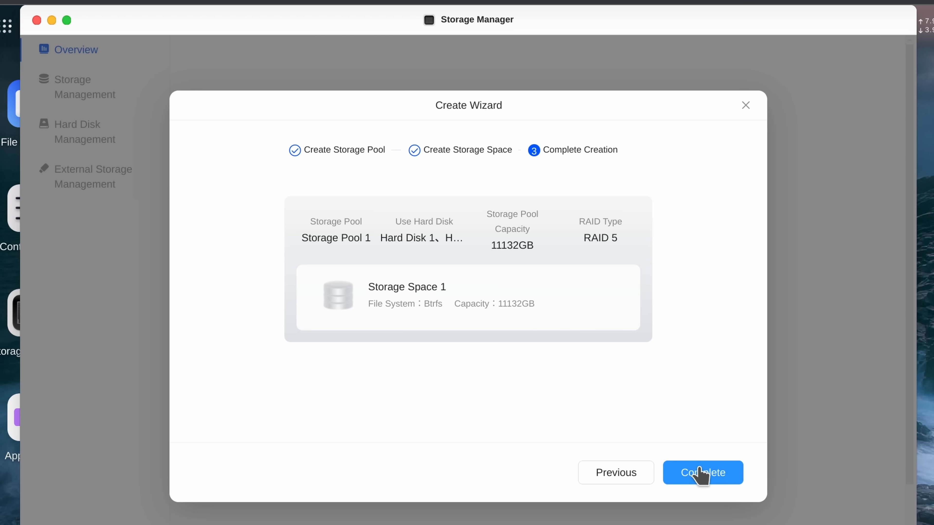
left_click(702, 472)
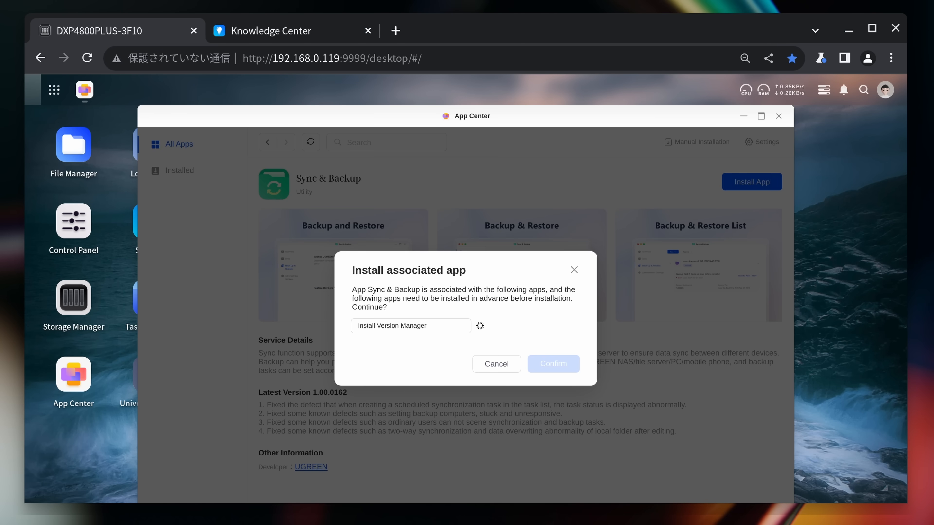
Confirm installing Sync & Backup together with its Version Manager dependency.
left_click(552, 363)
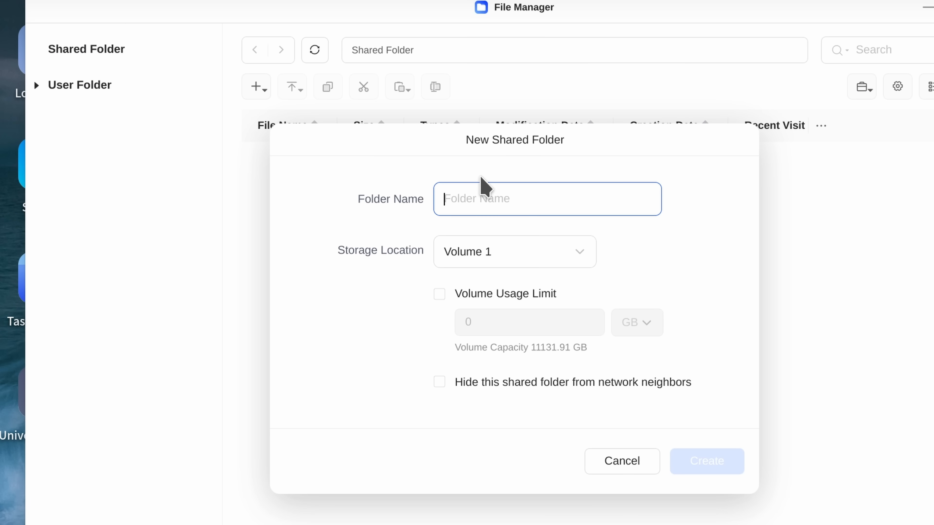
Focus the Folder Name field of the New Shared Folder form on Volume 1.
left_click(707, 461)
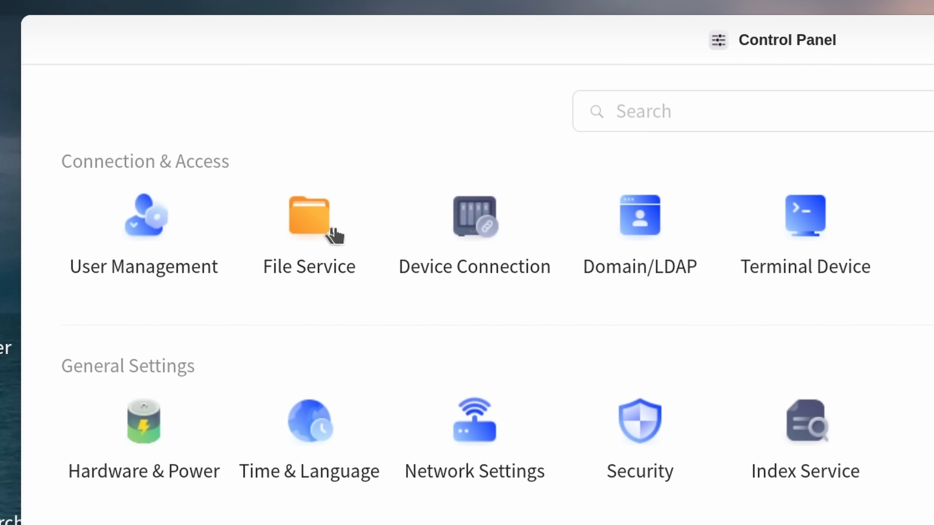
In File Service, tick Enable SMB Service on the SMB tab.
left_click(309, 216)
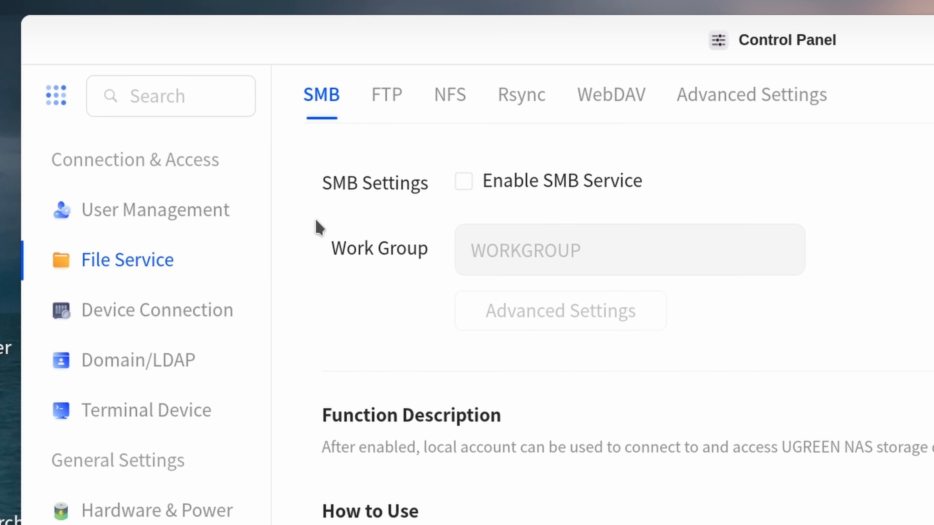
left_click(463, 181)
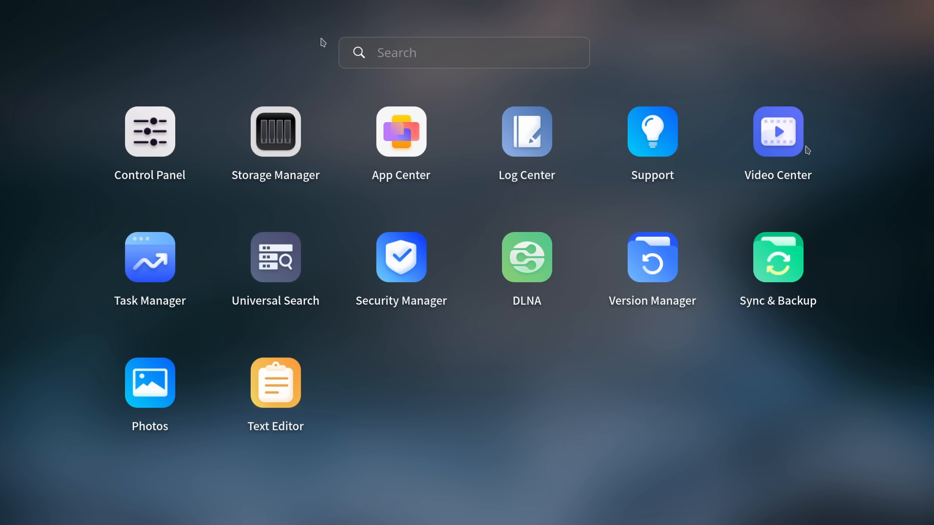
In Video Center, run Manual Identification on the Top Gun movie searching for 'Top Gun Maverick'.
left_click(777, 132)
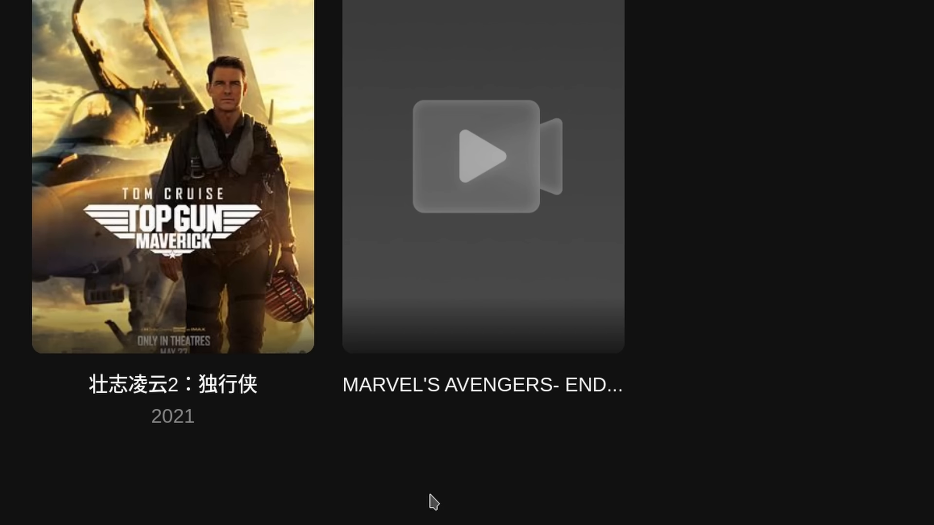
left_click(172, 178)
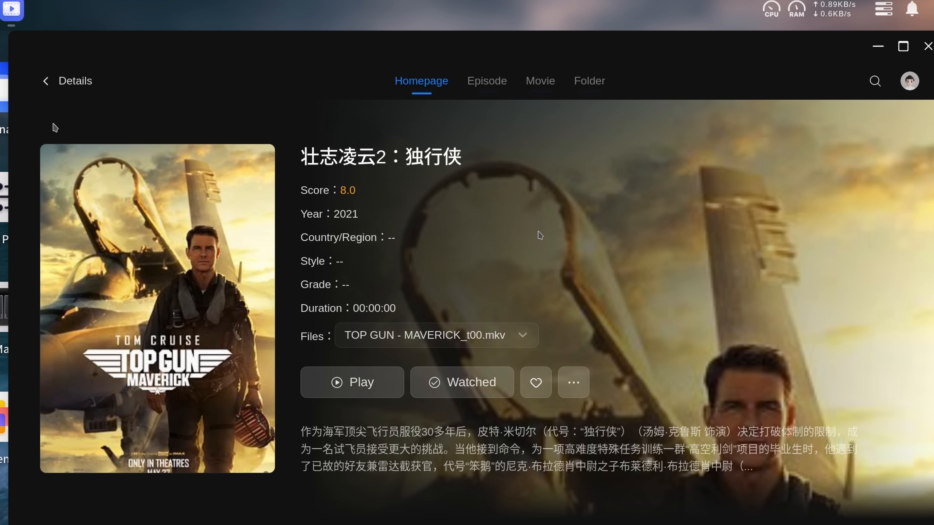
scroll("down", 3)
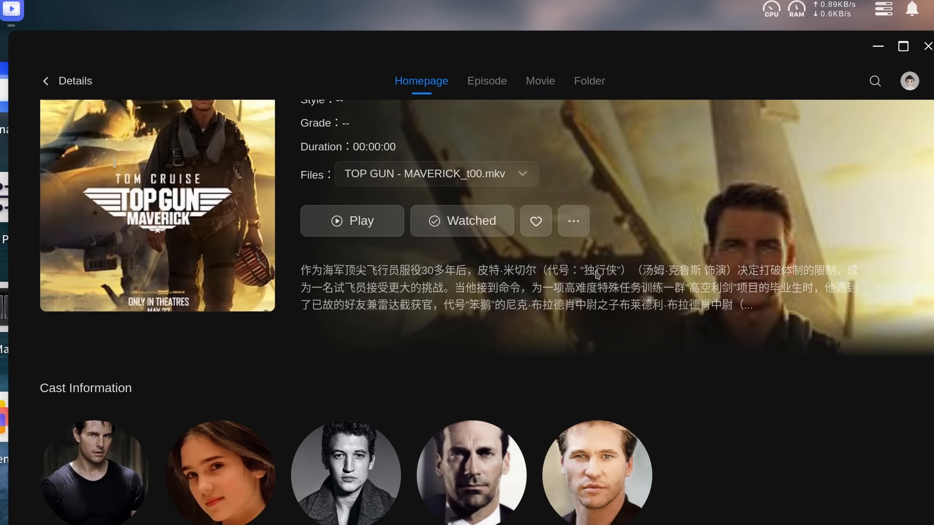
left_click(572, 220)
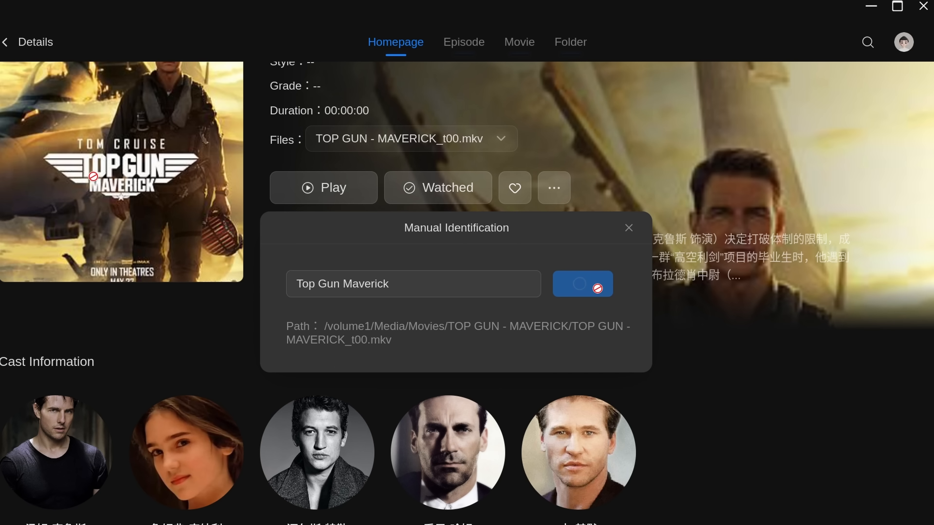
left_click(581, 284)
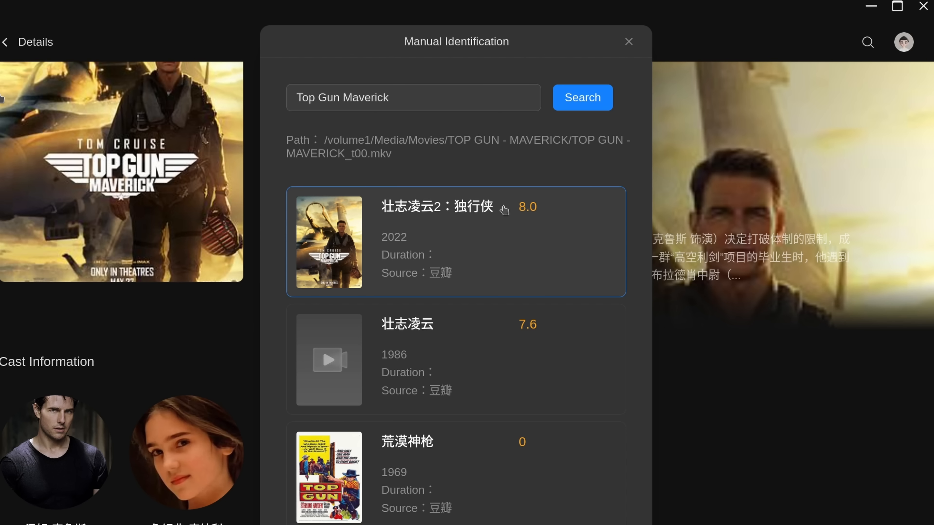
mouse_move(716, 332)
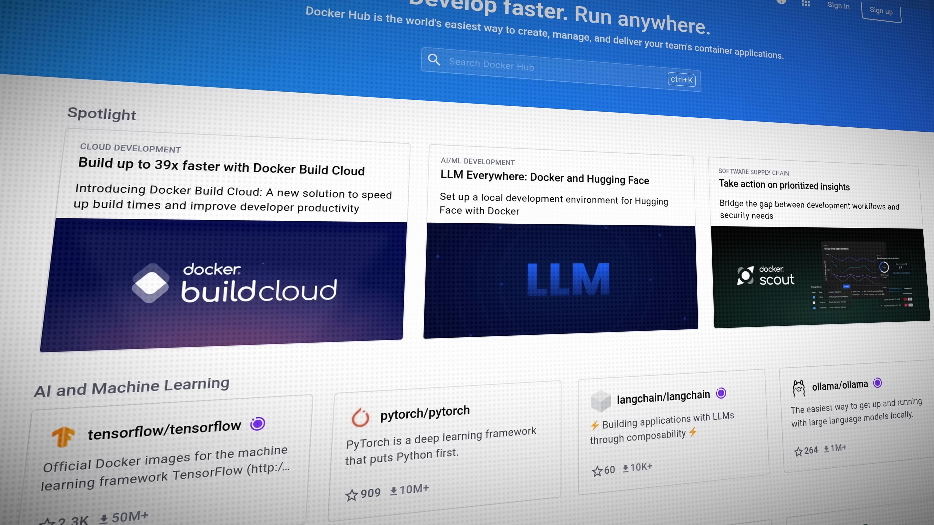
scroll("down", 3)
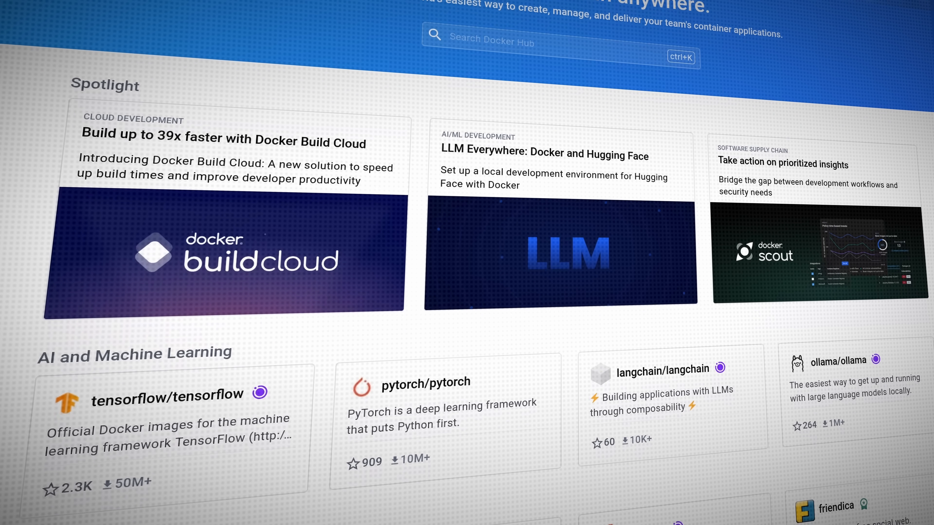
scroll("down", 3)
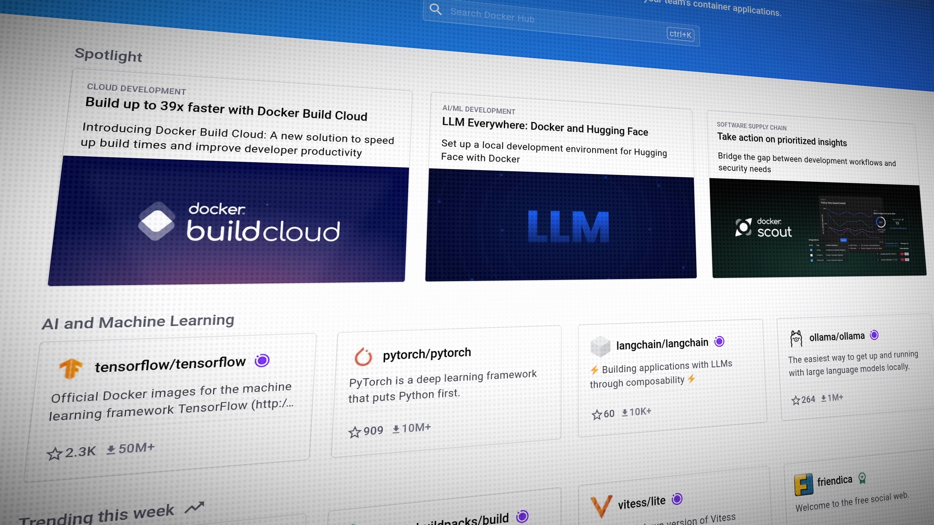
scroll("down", 3)
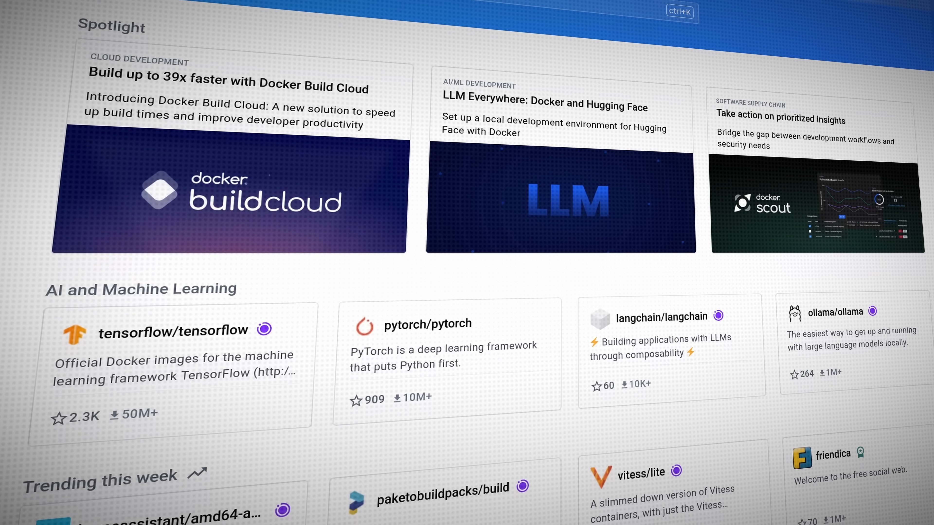
scroll("down", 3)
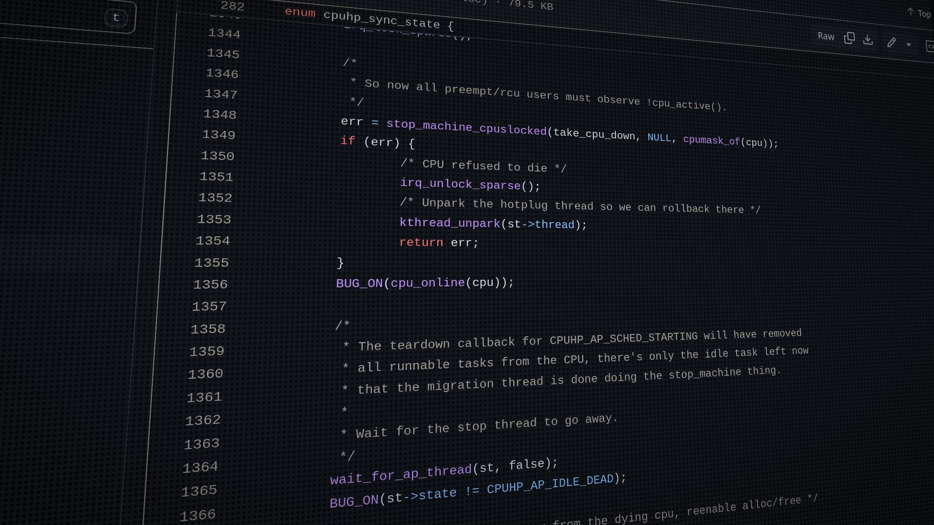
scroll("down", 3)
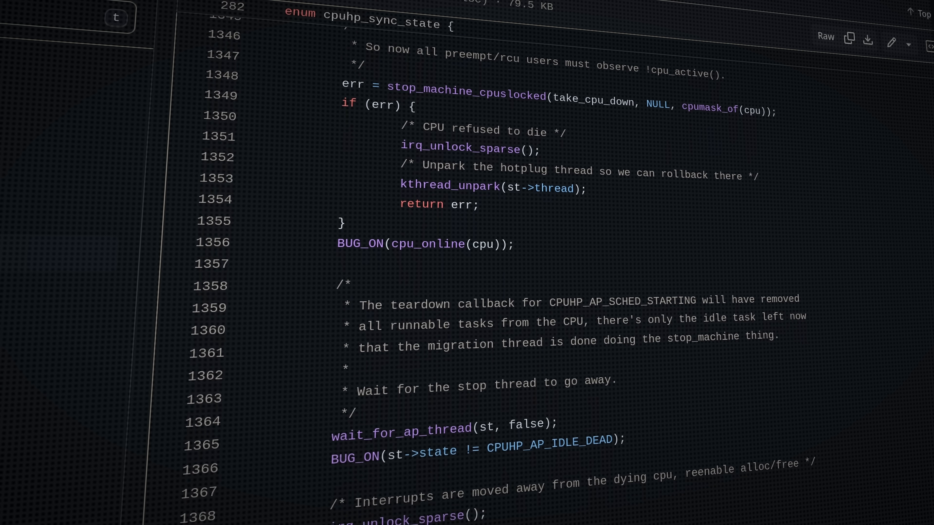
scroll("down", 3)
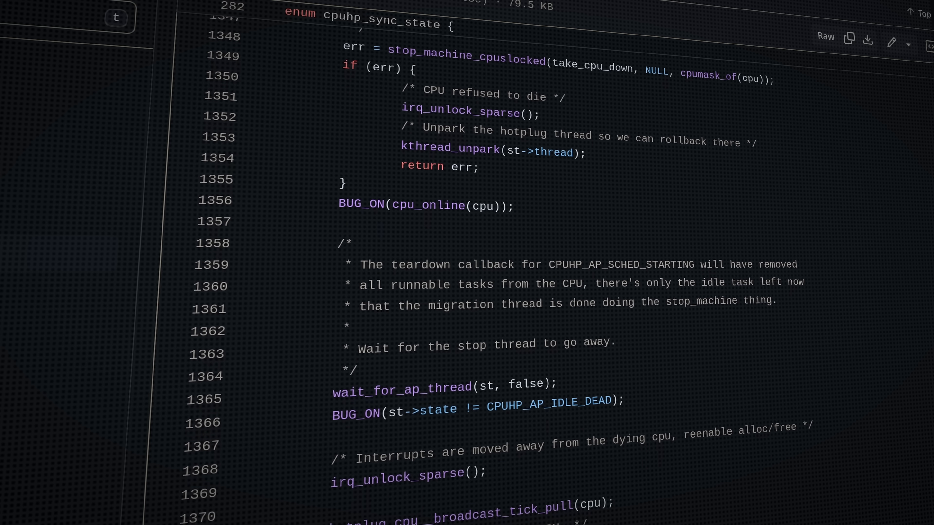
scroll("down", 3)
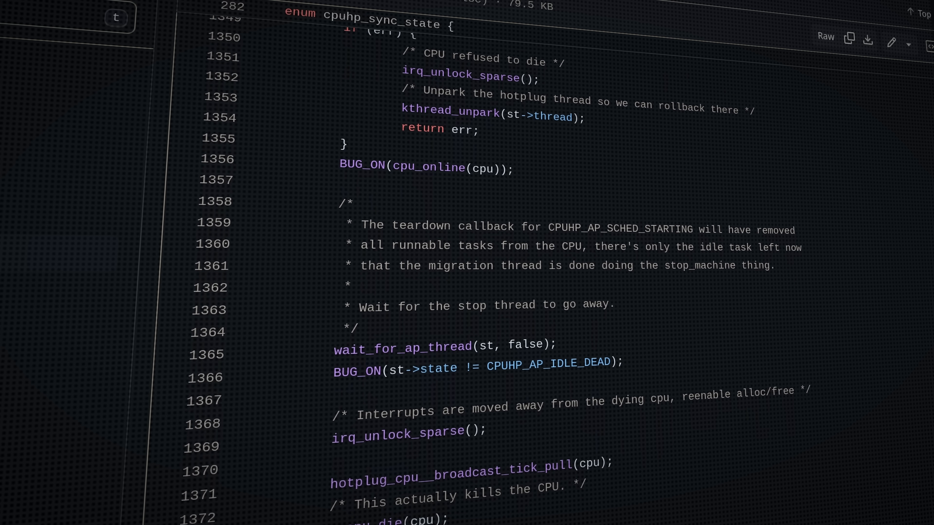
scroll("down", 3)
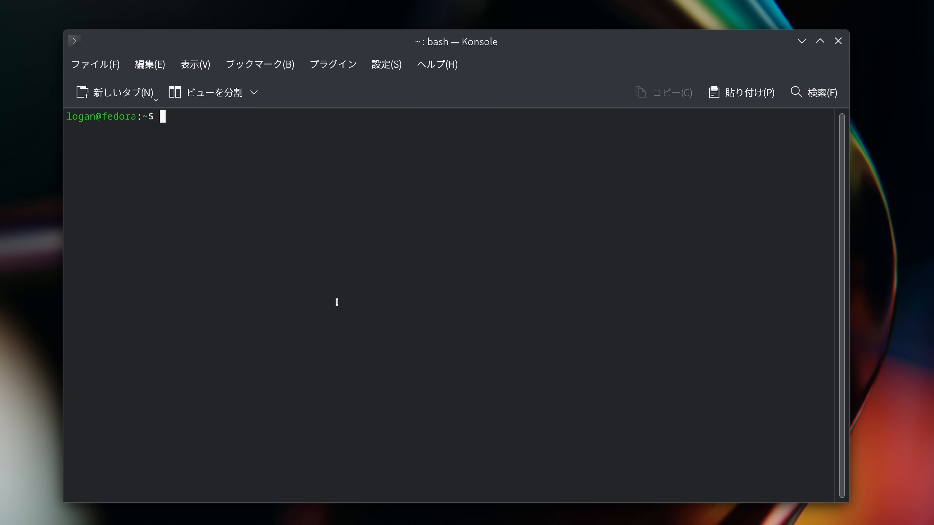
type("ssh home@192.168.0.119")
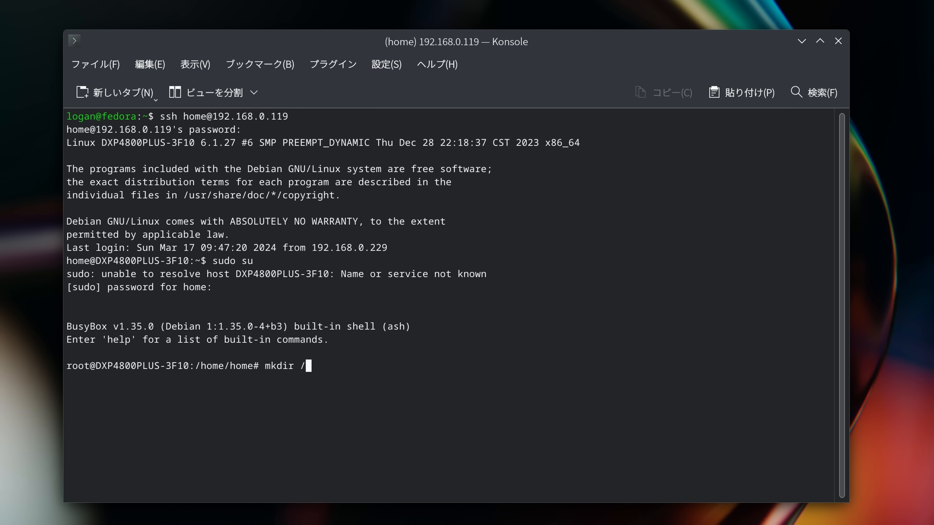
type("mnt/nvme")
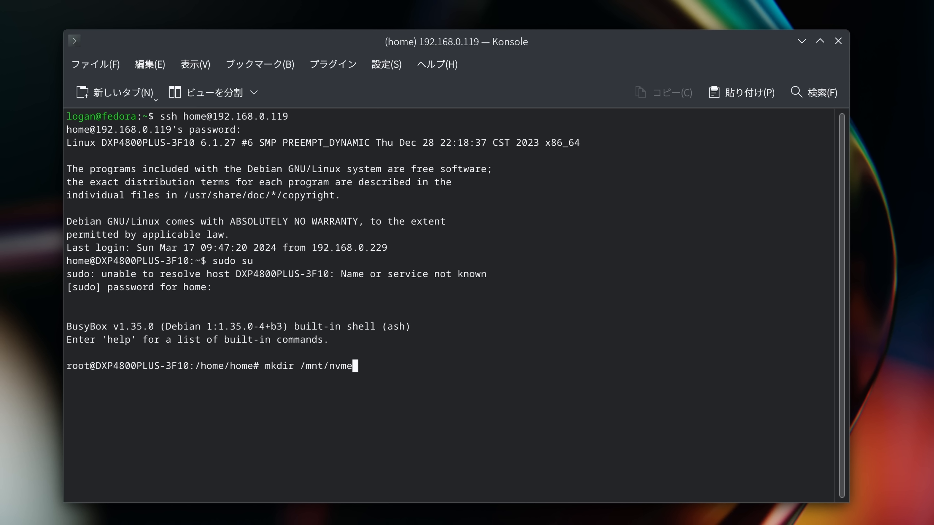
type("_efi")
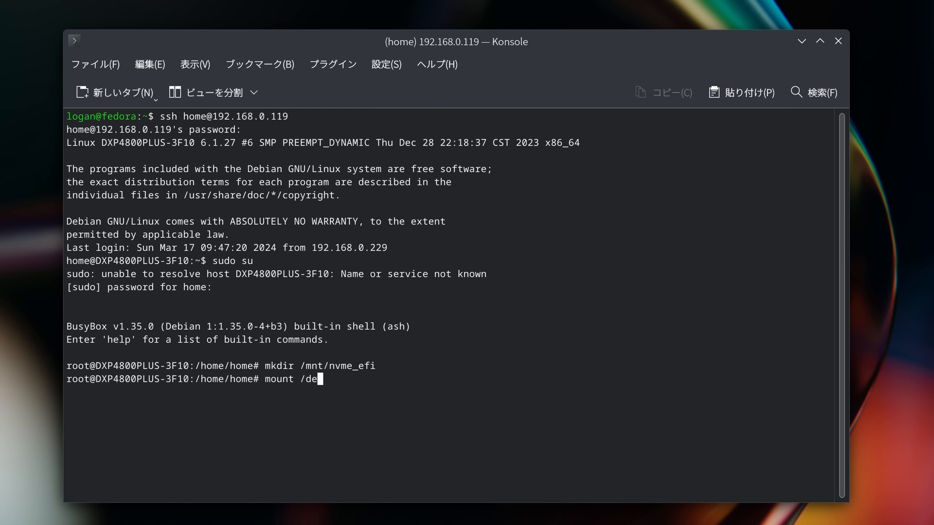
type("v/nvme0n1p1")
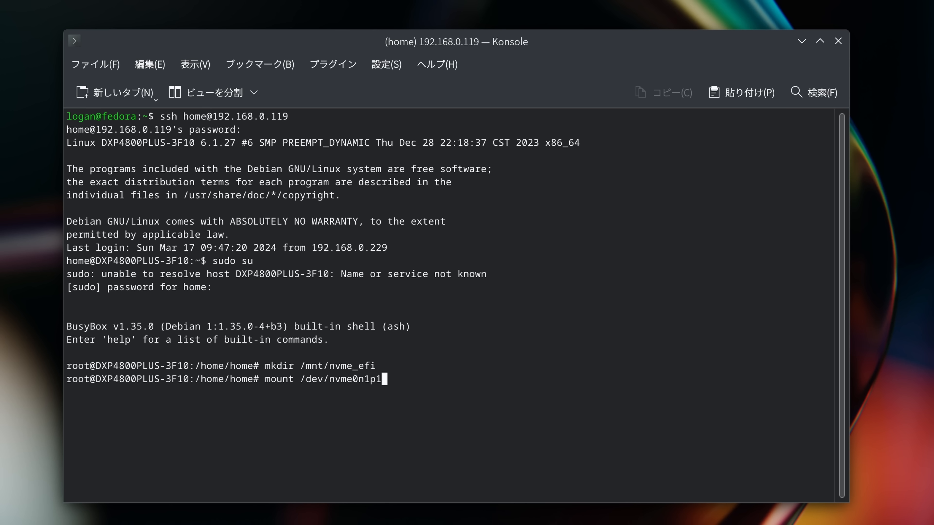
type("/mnt/nvme_efi")
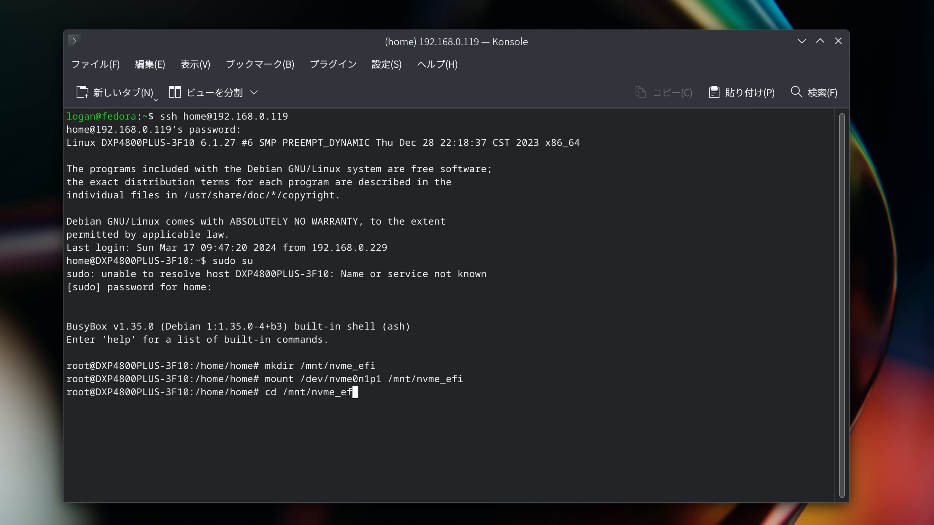
Move the EFI folder on the mounted NVMe boot partition with mv.
type("mv EFI")
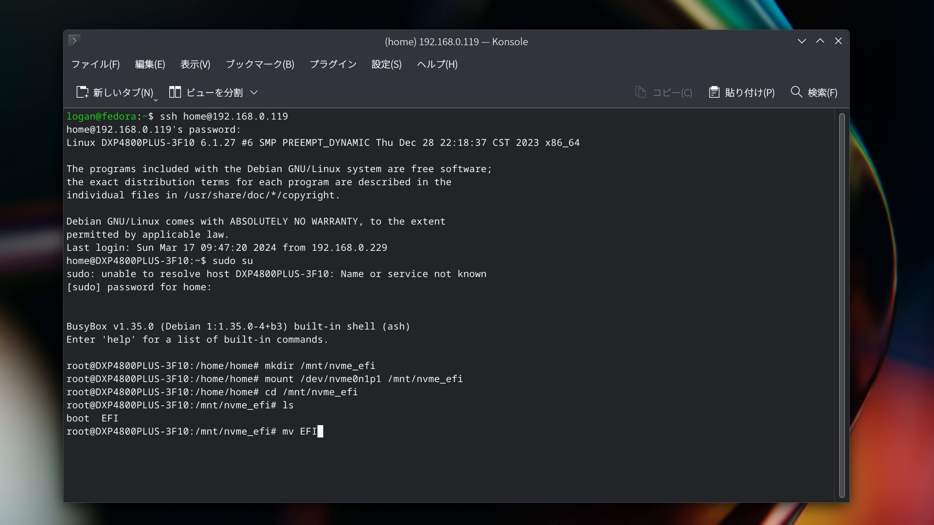
key("Return")
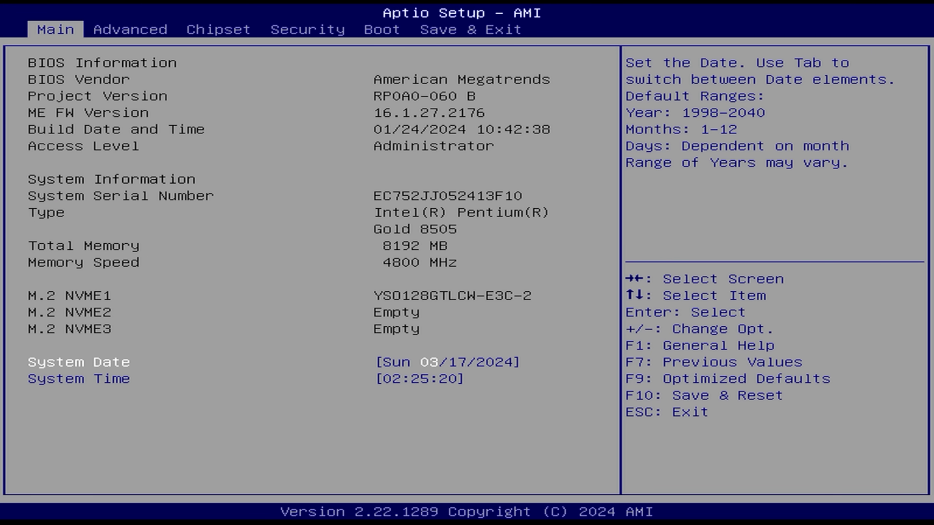
Under Advanced > WatchDog Settings, set Watch Dog Control to Disabled.
left_click(129, 29)
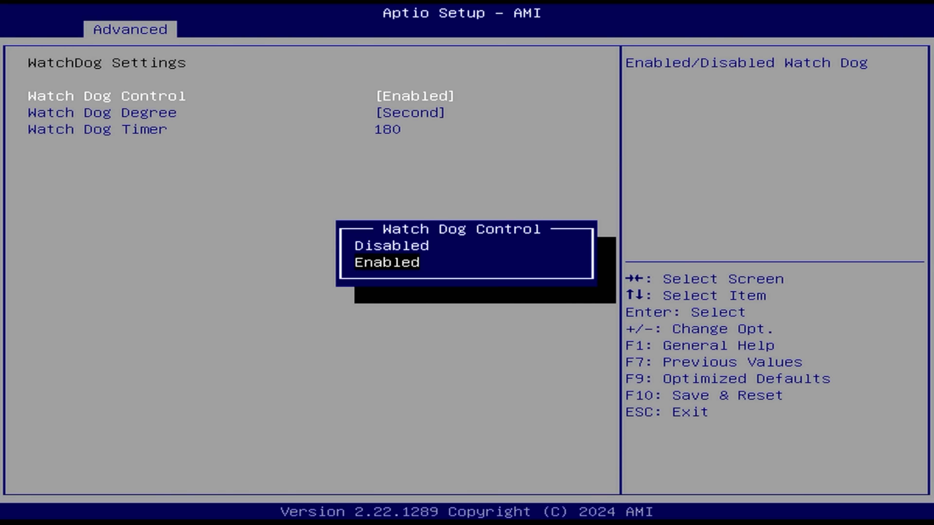
left_click(392, 245)
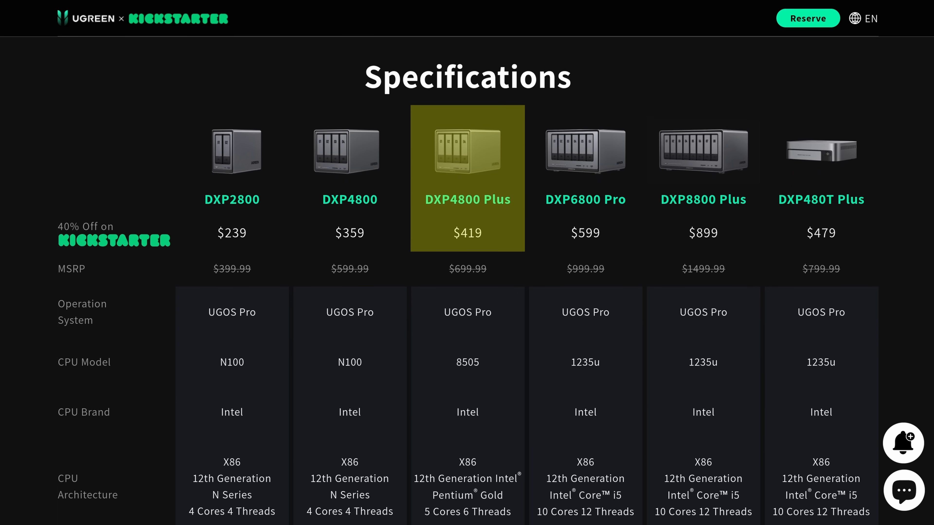
scroll("up", 3)
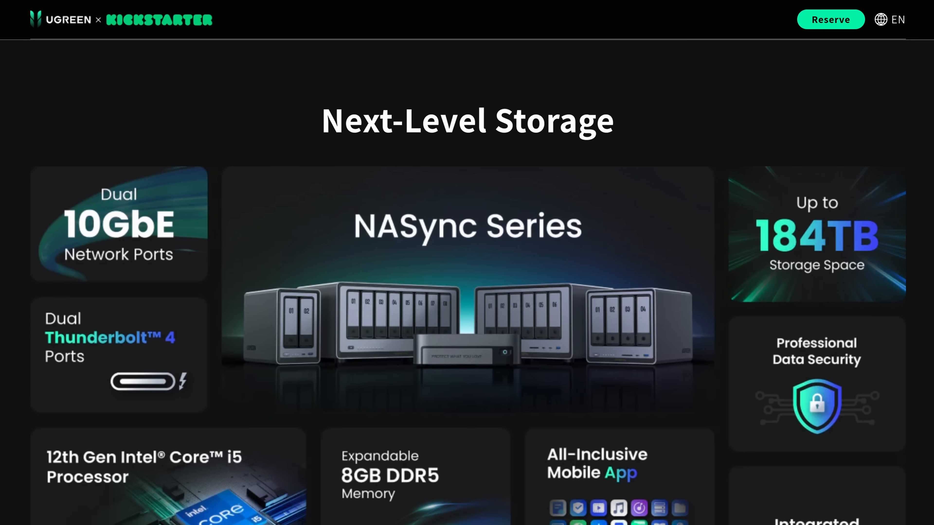
scroll("down", 3)
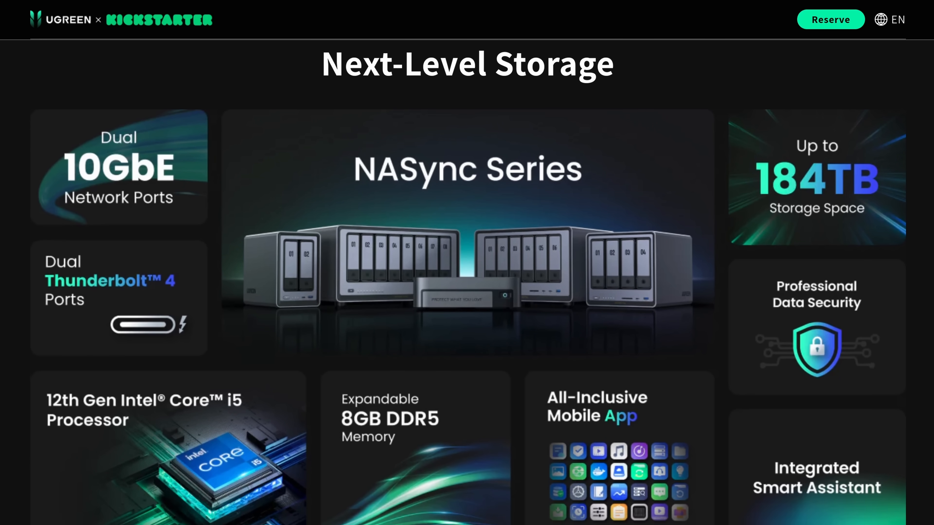
scroll("down", 3)
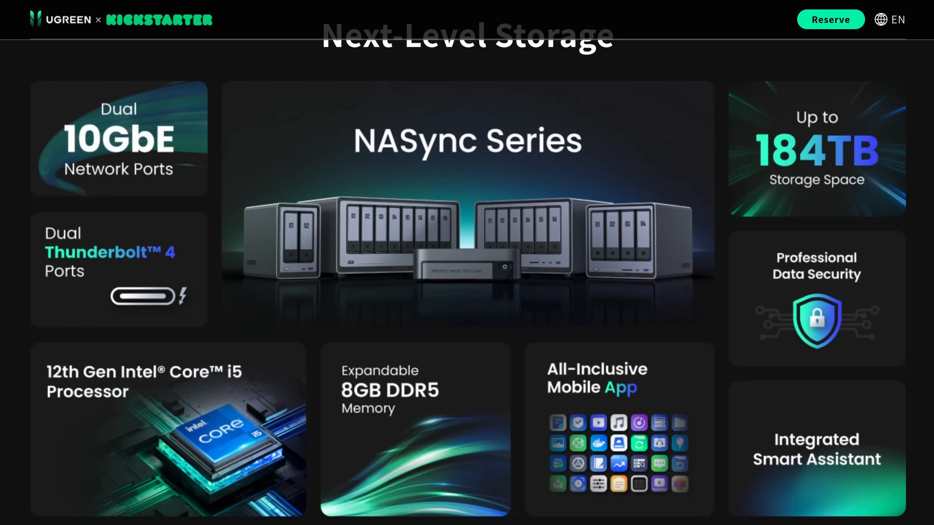
scroll("down", 3)
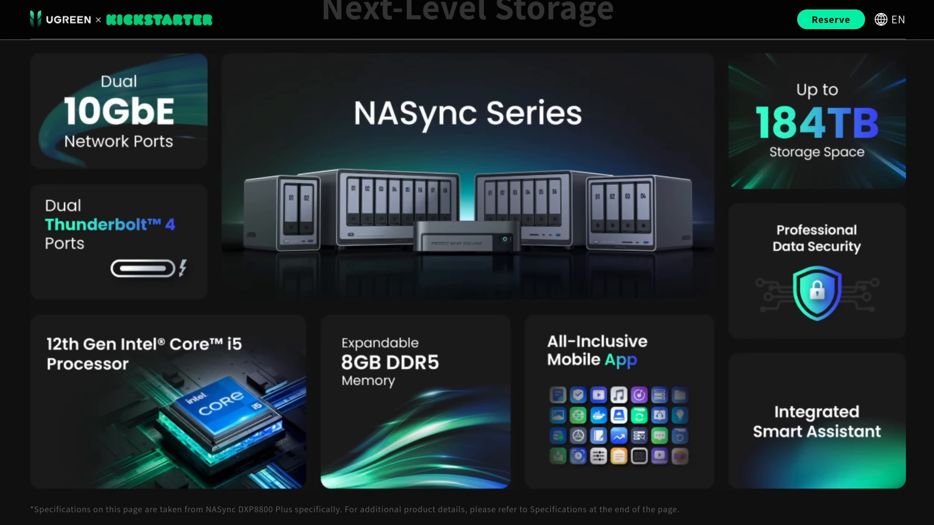
scroll("down", 3)
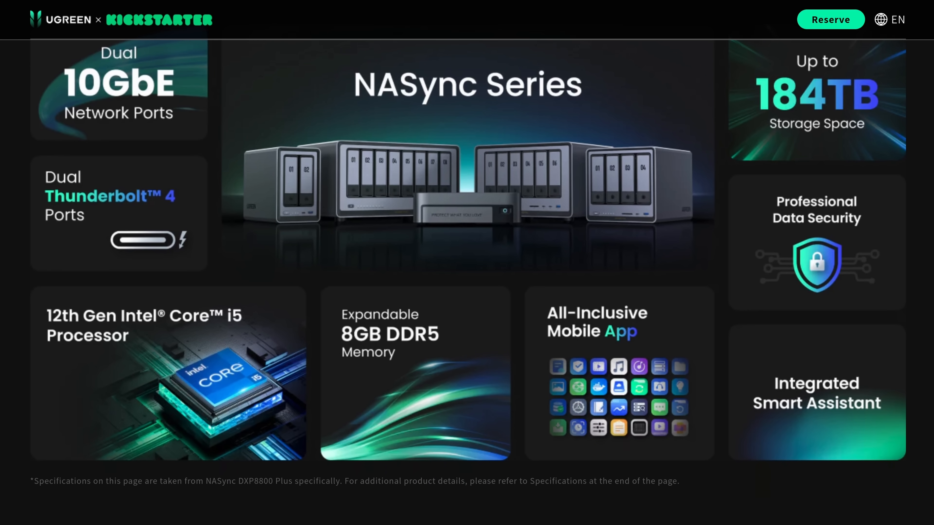
scroll("down", 3)
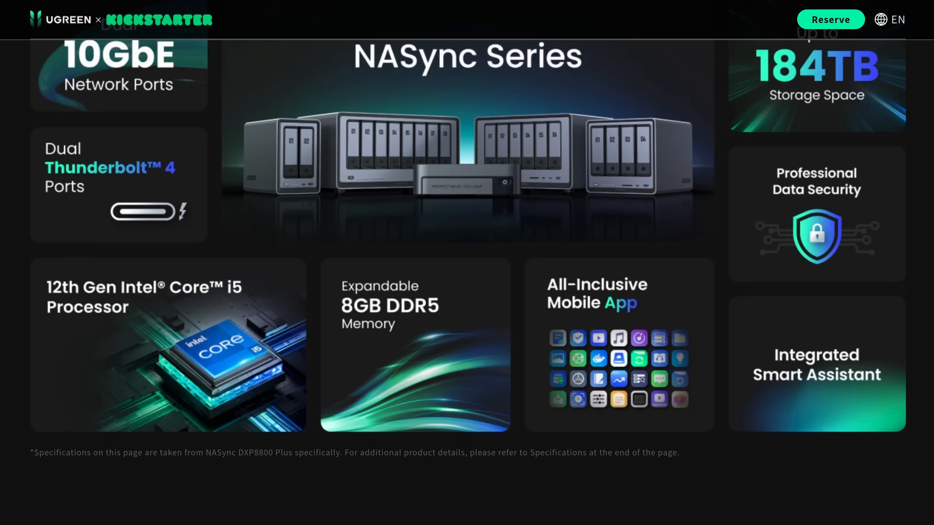